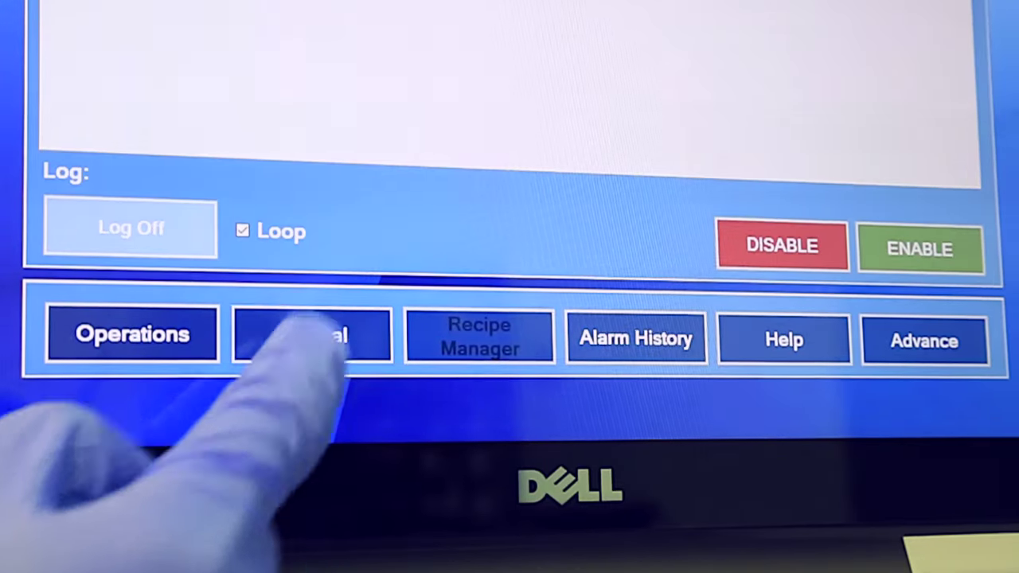
pyautogui.click(312, 334)
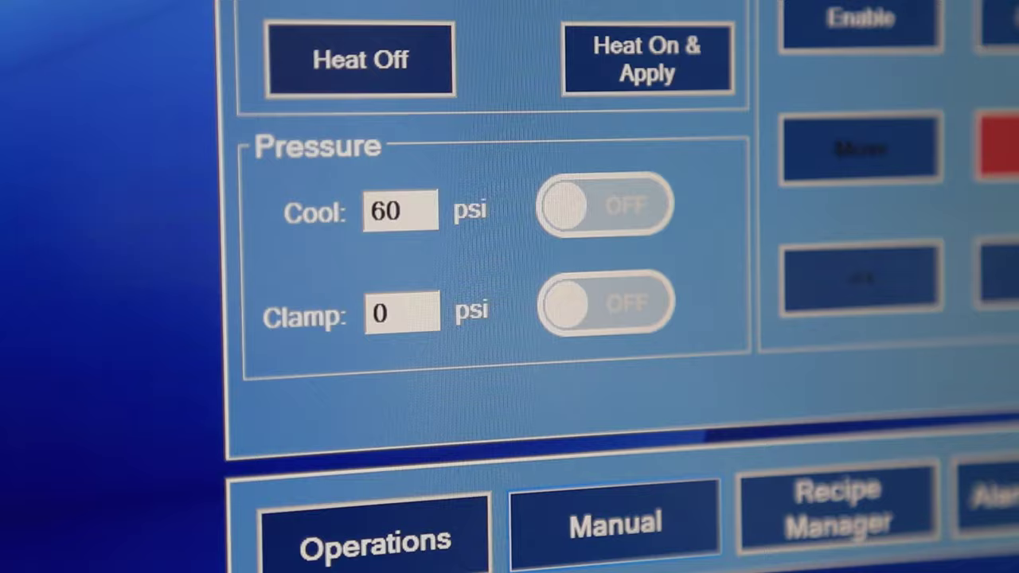